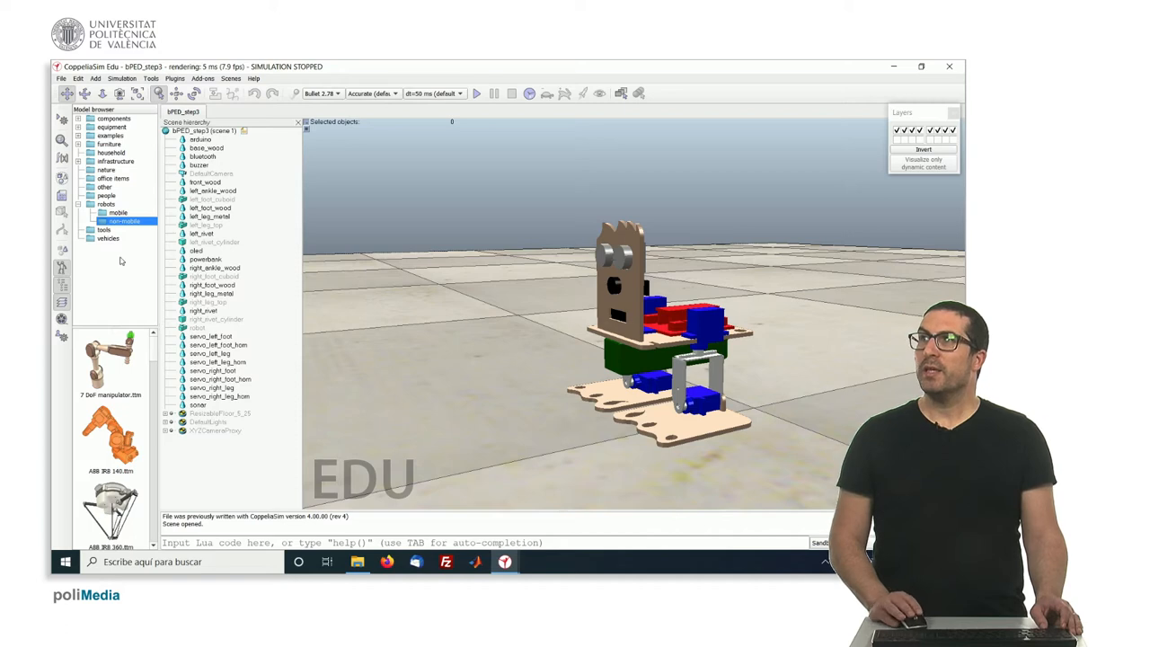
Step: Inspect the left foot, left leg top, rivet and right foot parts, orbiting the biped
{"action": "left_click", "coordinate": [213, 199]}
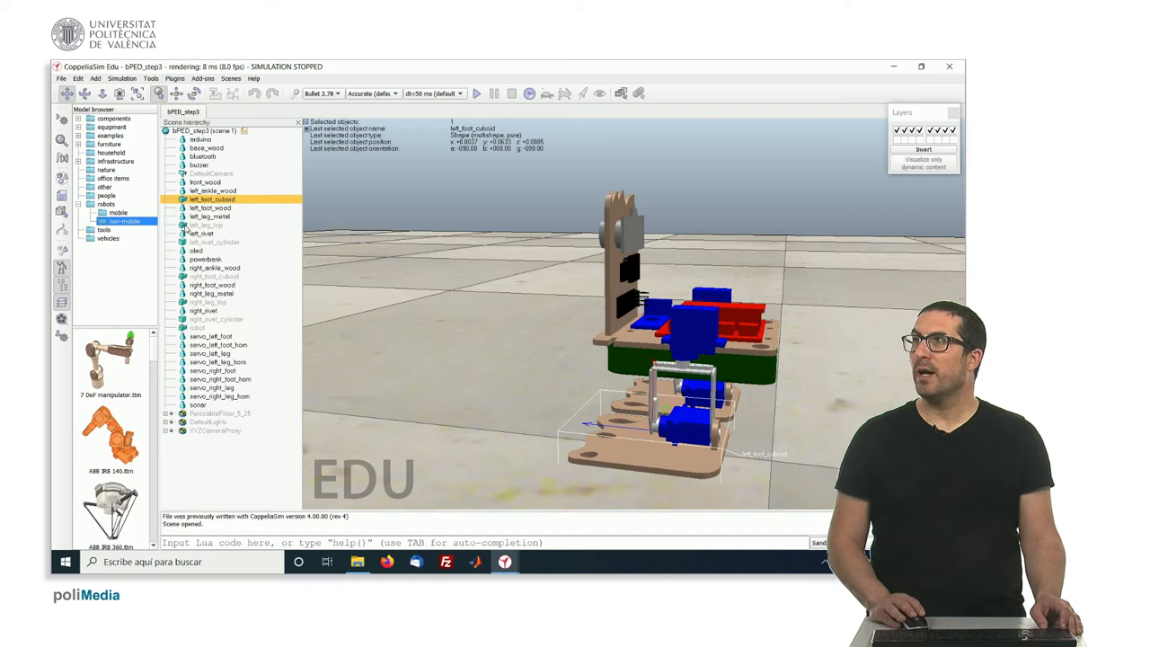
{"action": "left_click", "coordinate": [204, 224]}
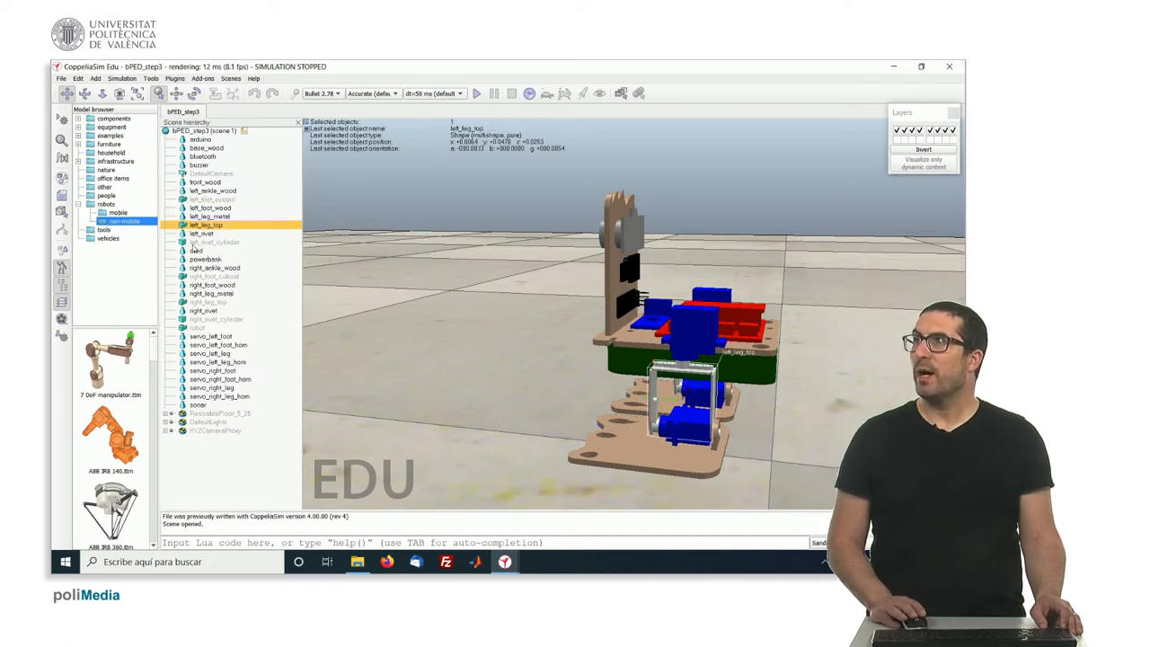
{"action": "left_click", "coordinate": [215, 241]}
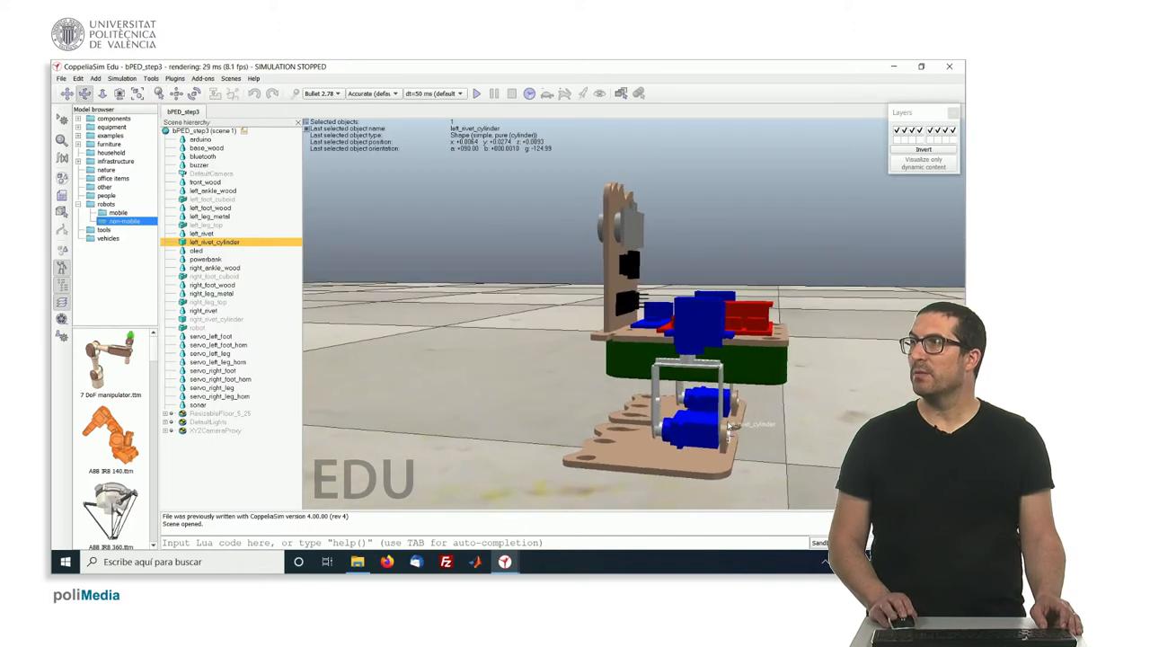
{"action": "left_click", "coordinate": [212, 276]}
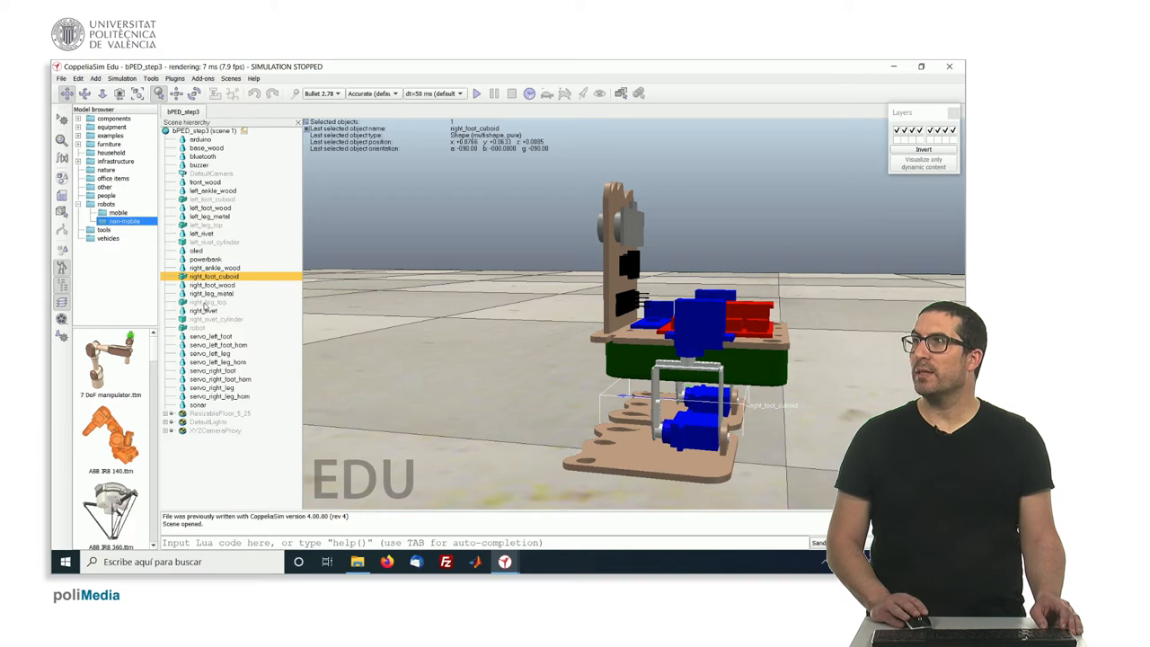
{"action": "left_click", "coordinate": [216, 319]}
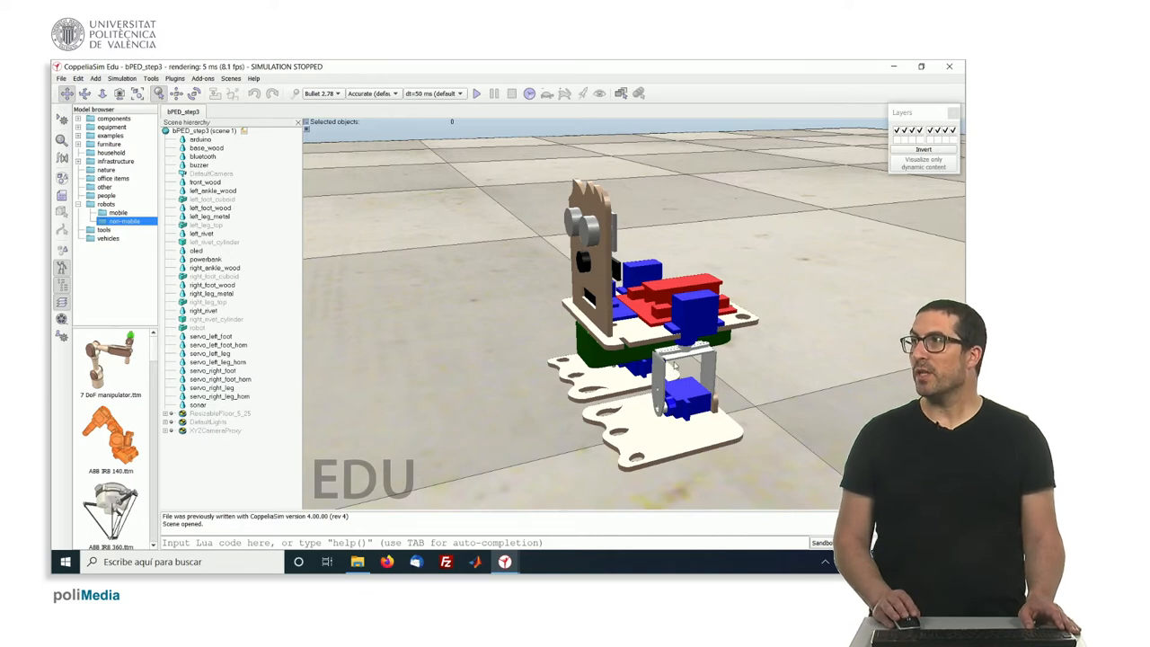
{"action": "mouse_move", "coordinate": [687, 299]}
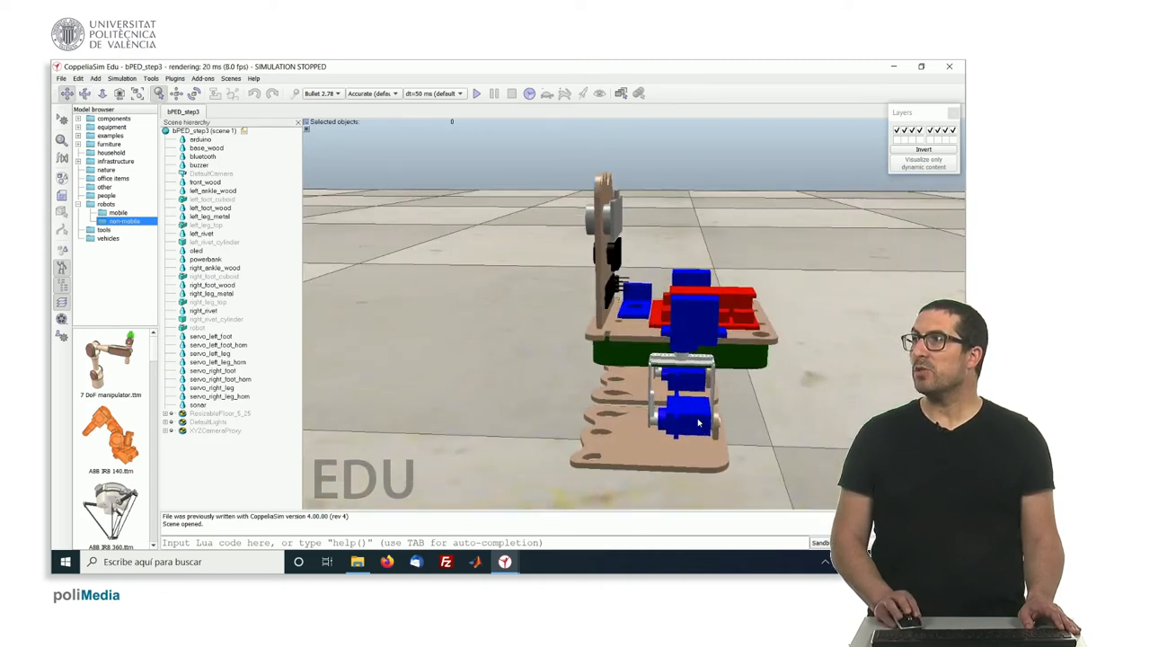
{"action": "left_click_drag", "start_coordinate": [700, 422], "coordinate": [620, 431]}
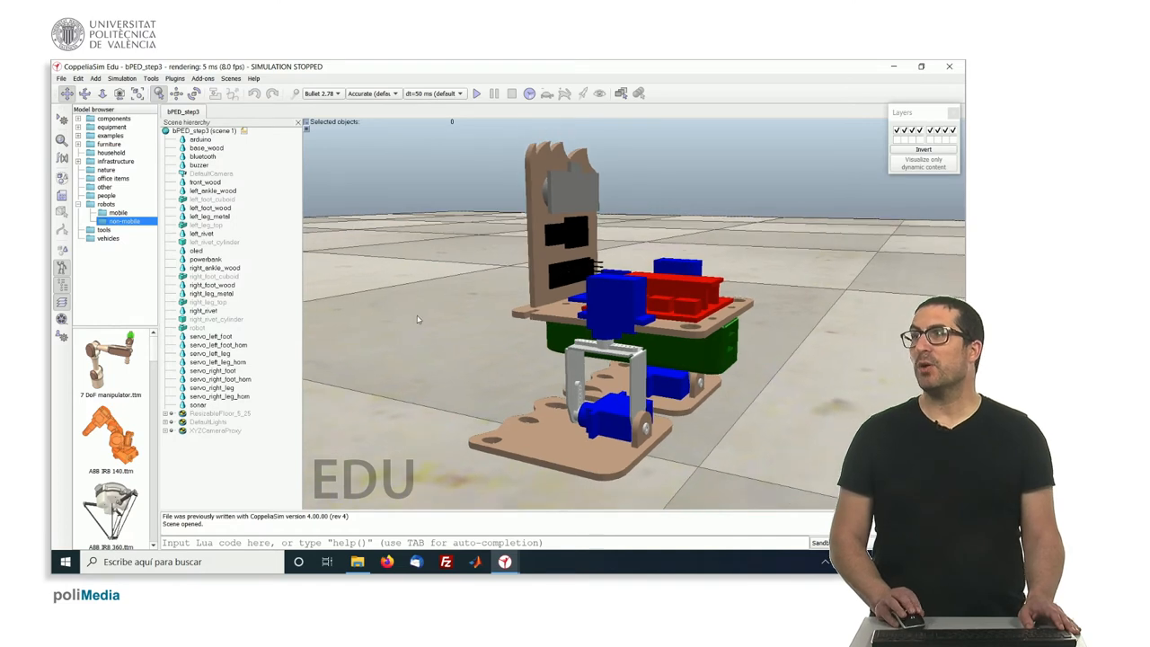
Step: Add a revolute joint in torque/force mode, 0.015 m long and 0.005 m diameter
{"action": "left_click", "coordinate": [121, 78]}
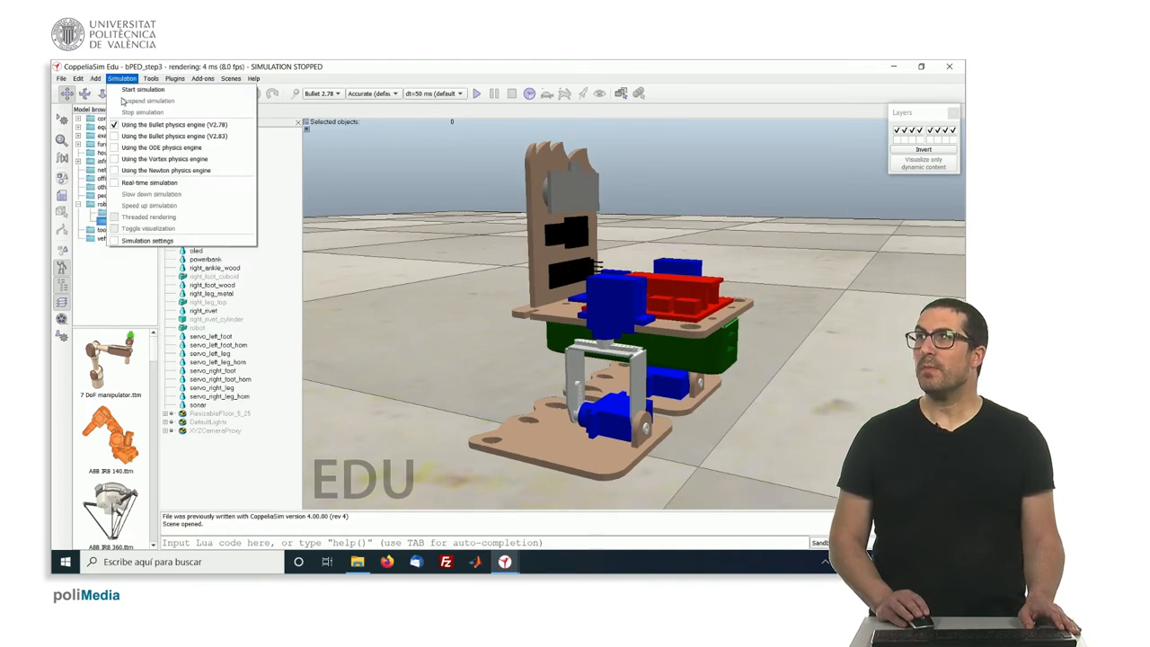
{"action": "left_click", "coordinate": [95, 78]}
{"action": "type", "text": "0.005"}
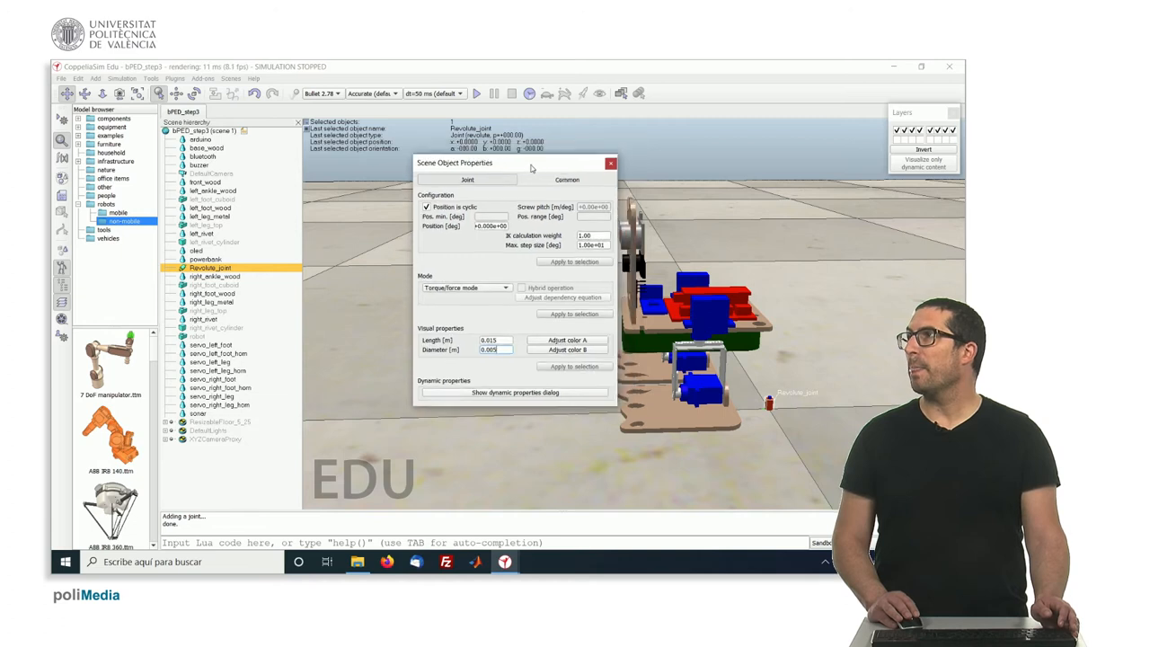
{"action": "left_click_drag", "start_coordinate": [530, 163], "coordinate": [434, 190]}
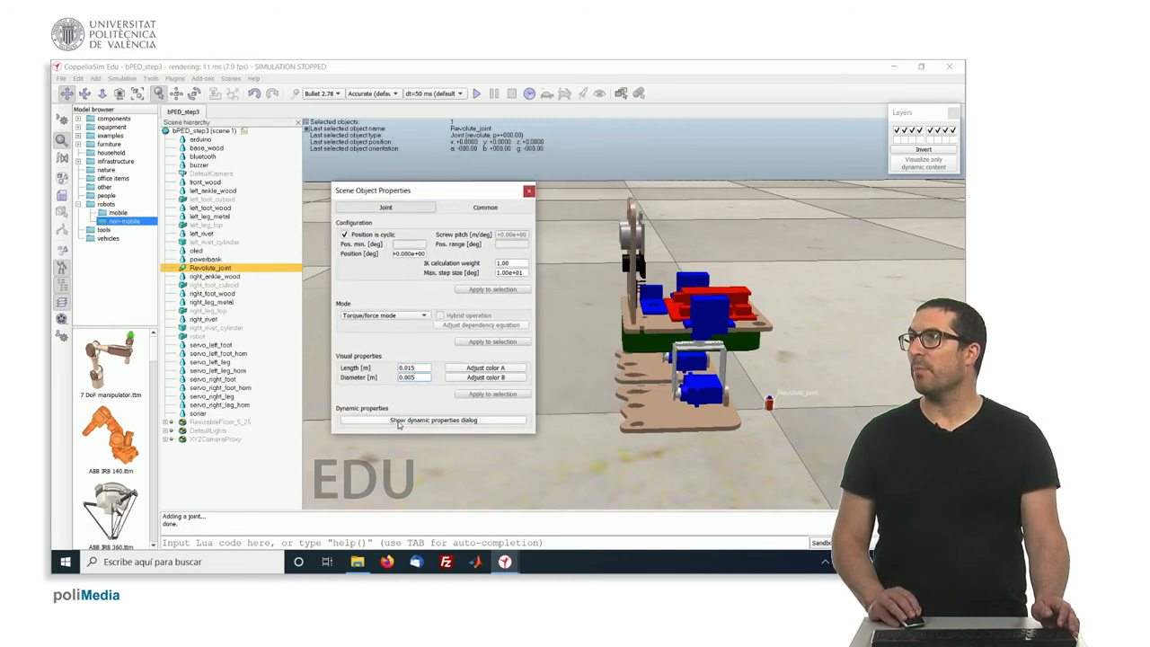
Step: Enable the revolute joint's motor and position control loop in its dynamic settings
{"action": "left_click", "coordinate": [434, 420]}
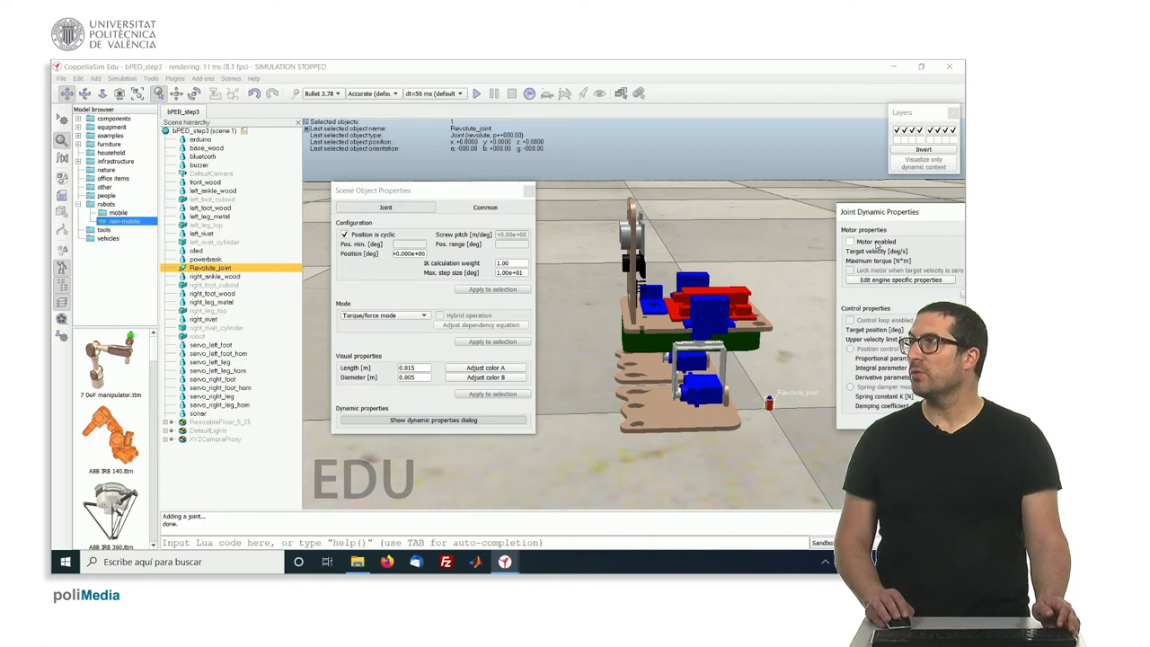
{"action": "left_click", "coordinate": [849, 241]}
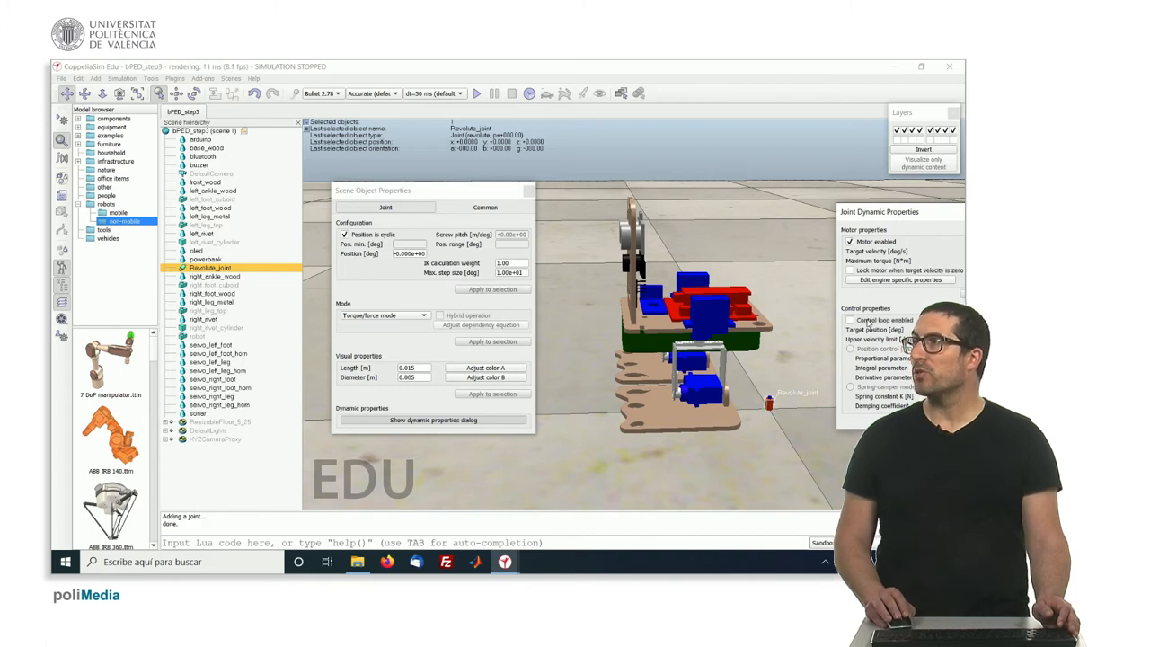
{"action": "left_click", "coordinate": [850, 320]}
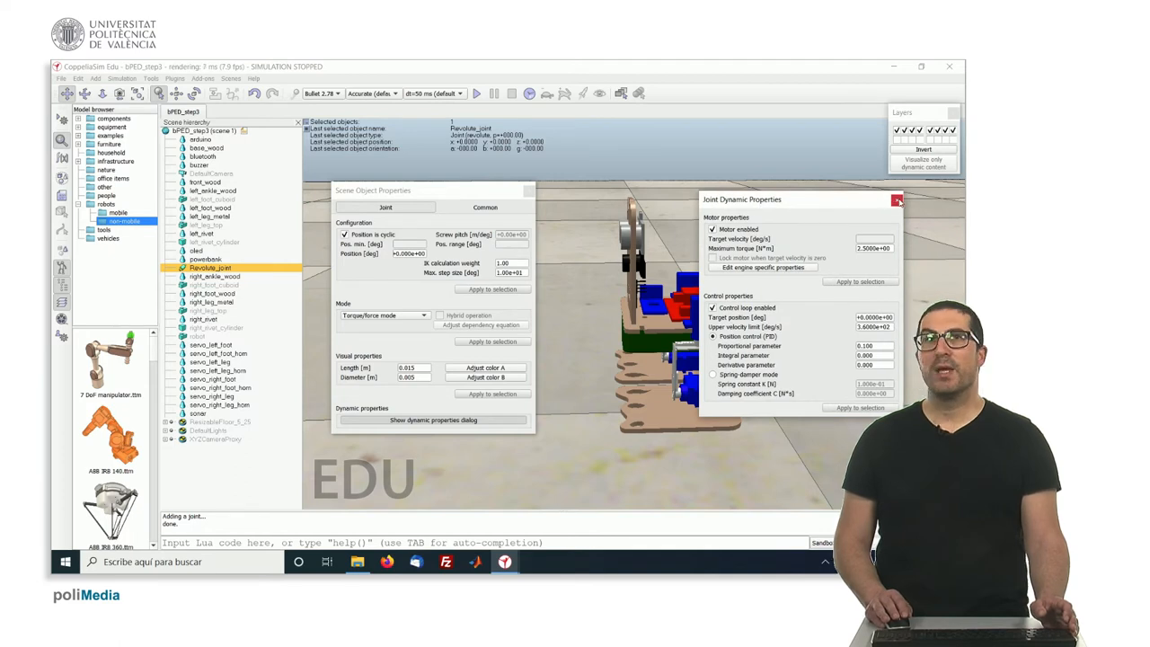
{"action": "left_click", "coordinate": [898, 199]}
{"action": "type", "text": "jo"}
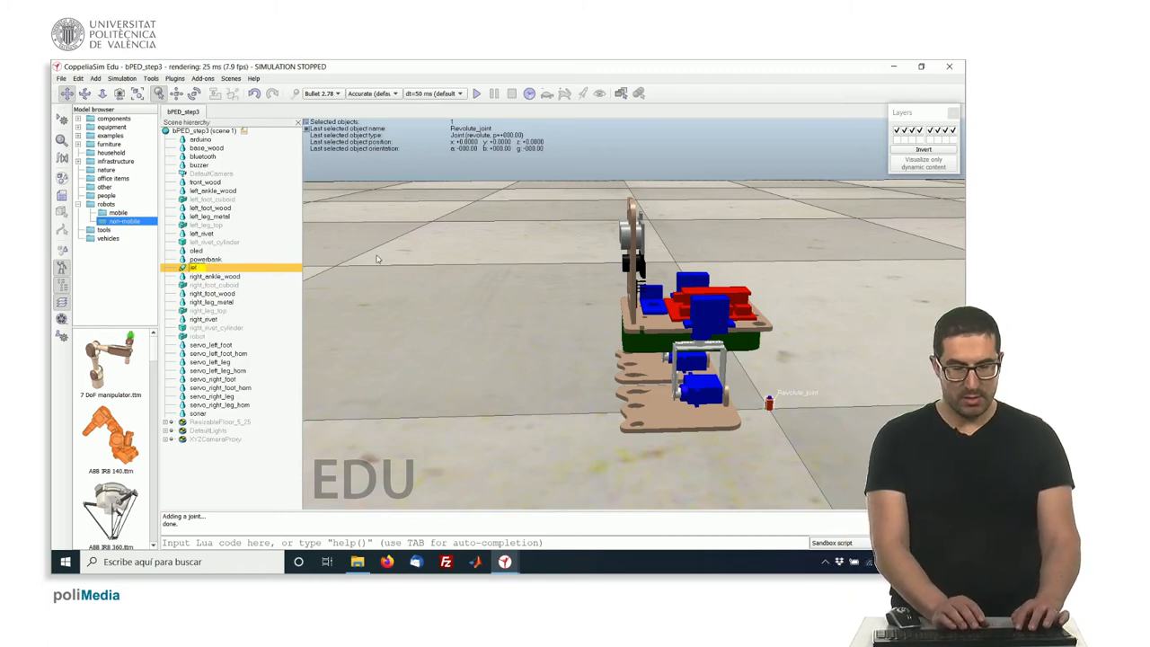
Step: Name the joint left_leg and select the servo_left_leg body
{"action": "left_click", "coordinate": [201, 216]}
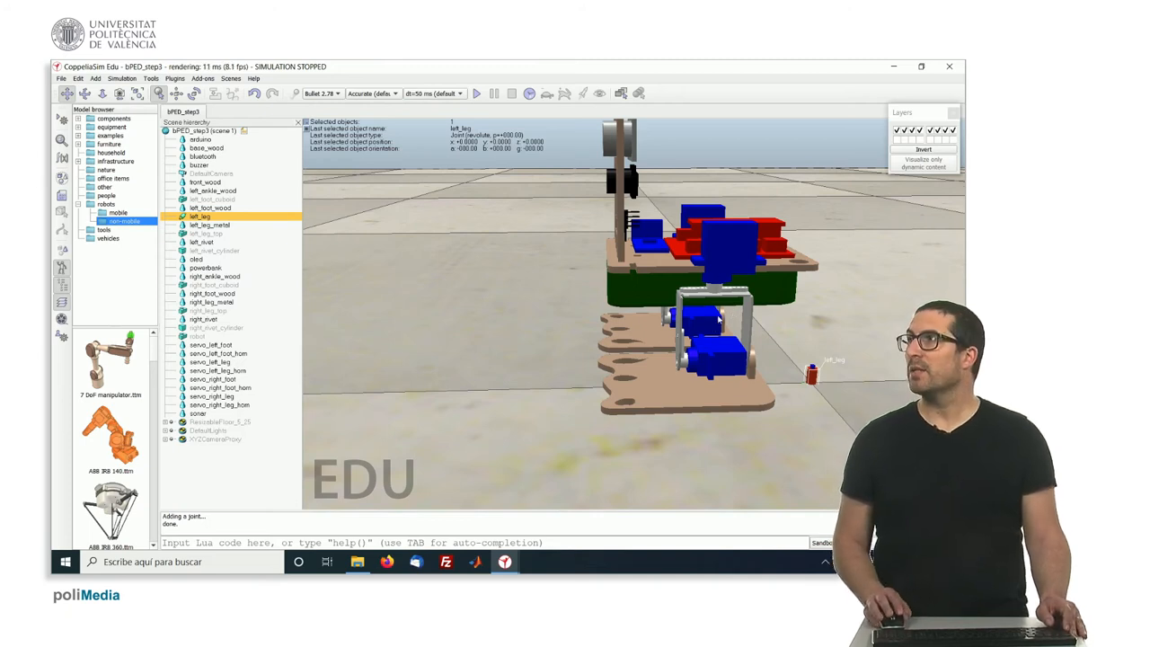
{"action": "left_click", "coordinate": [209, 362]}
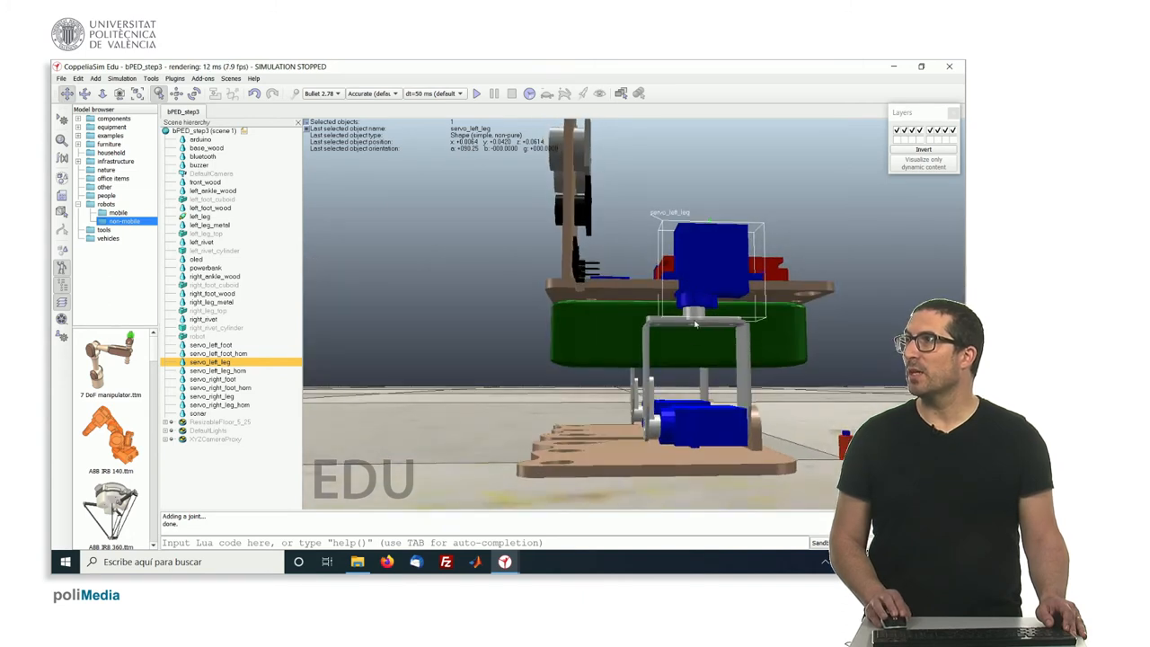
{"action": "mouse_move", "coordinate": [696, 273]}
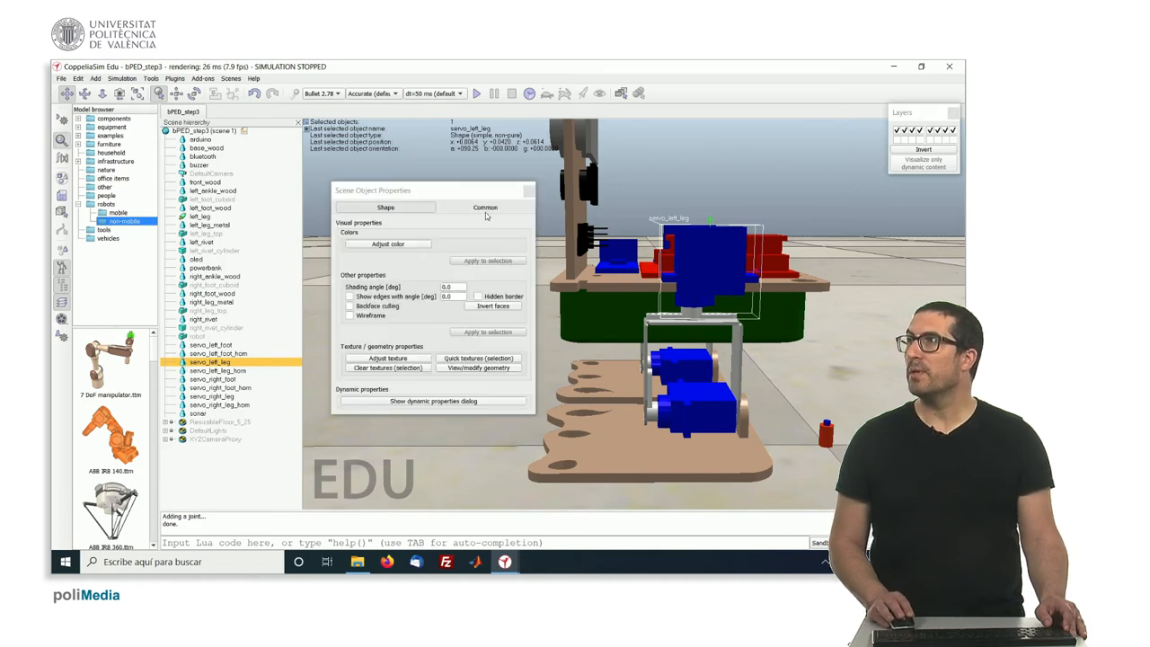
Step: Review servo_left_leg's common settings, isolate it in the scene and reselect it
{"action": "left_click", "coordinate": [484, 207]}
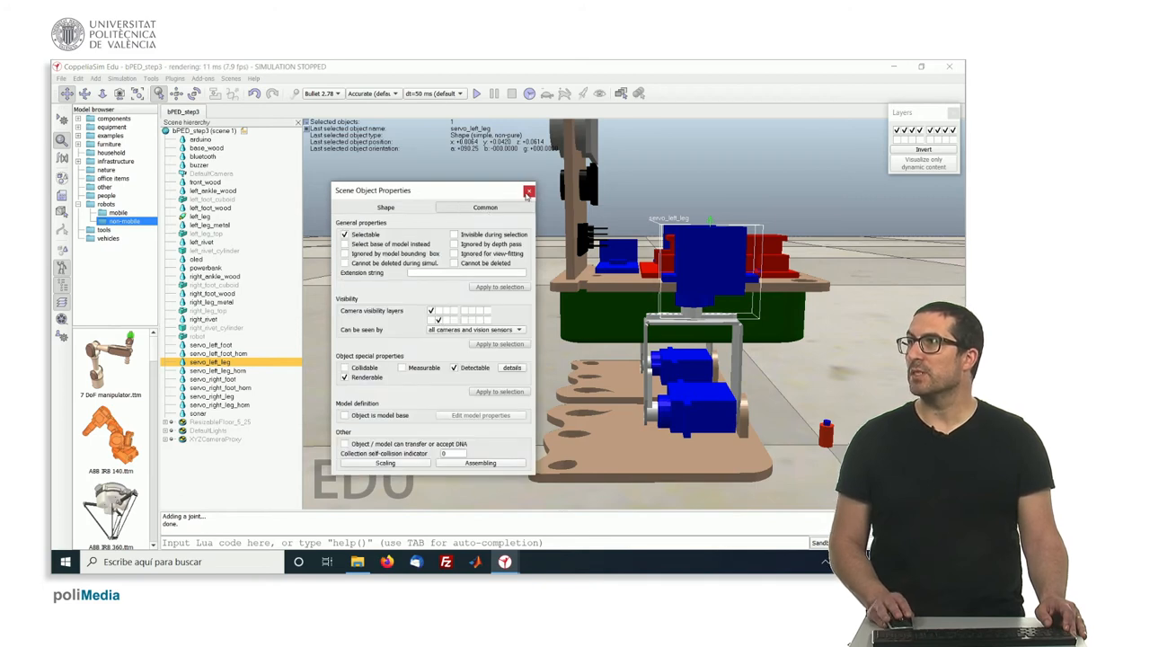
{"action": "left_click", "coordinate": [528, 191]}
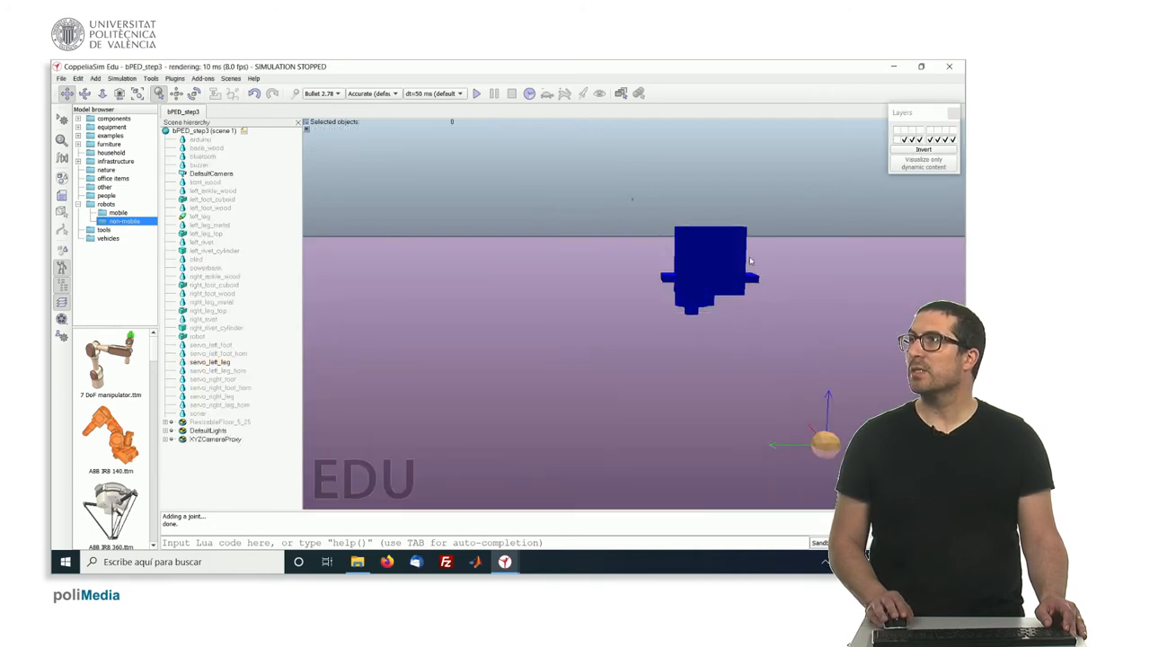
{"action": "left_click", "coordinate": [710, 265]}
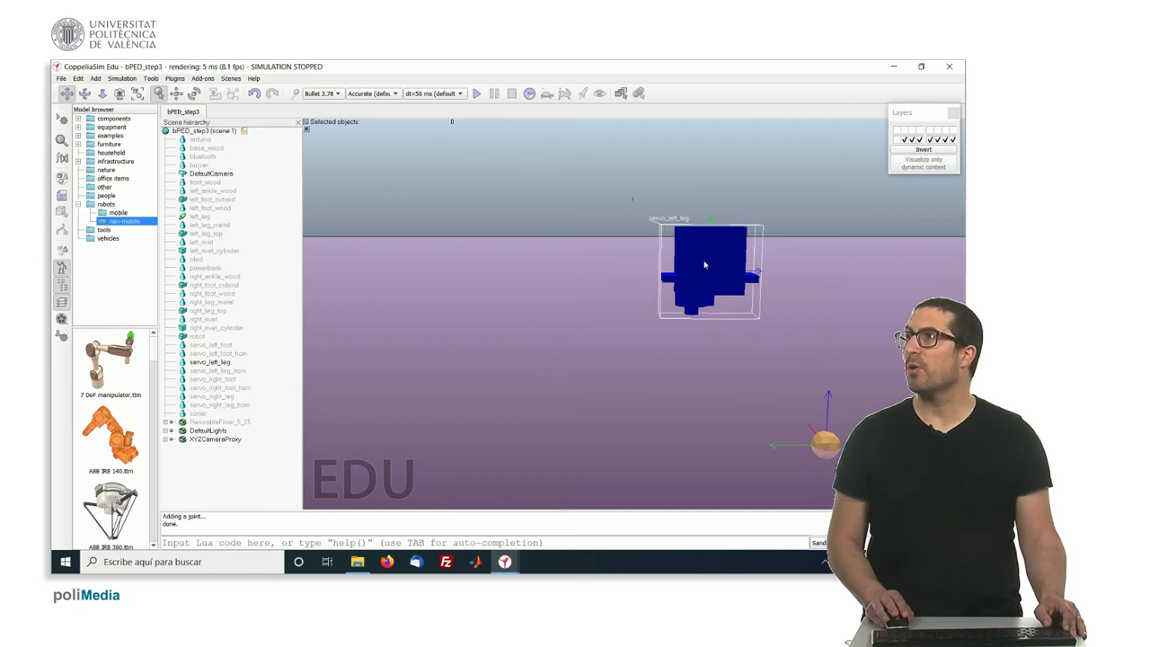
{"action": "left_click", "coordinate": [211, 361]}
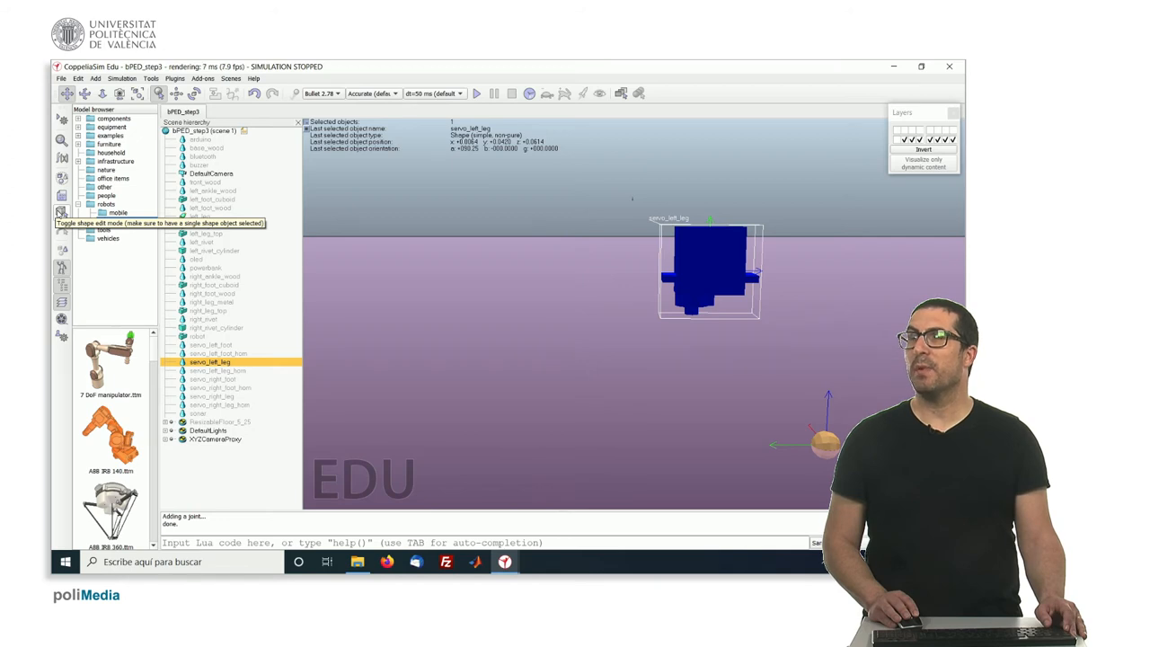
Step: Extract a cylinder from servo_left_leg's triangles without applying changes to its mesh
{"action": "left_click", "coordinate": [62, 213]}
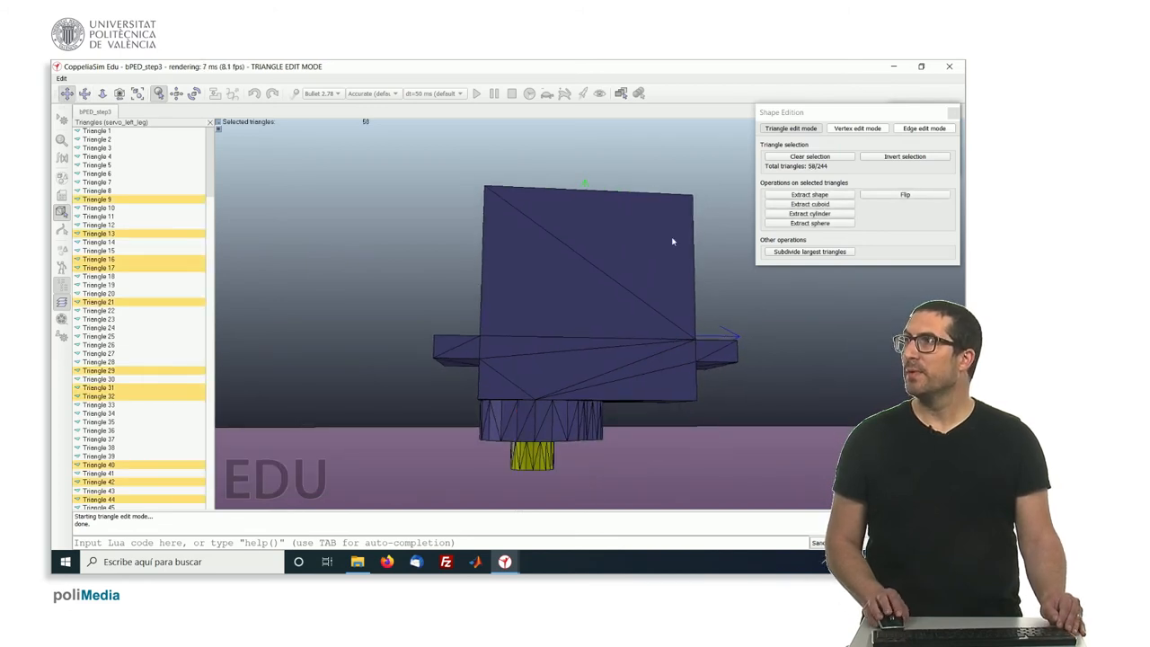
{"action": "left_click", "coordinate": [809, 213]}
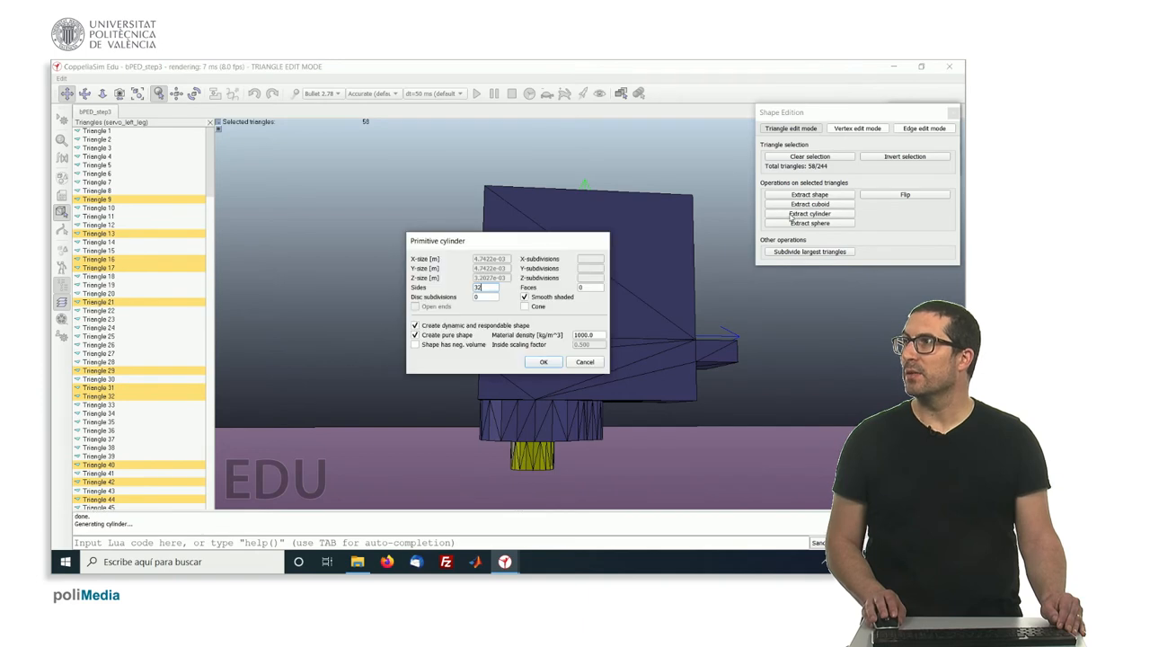
{"action": "left_click", "coordinate": [543, 362]}
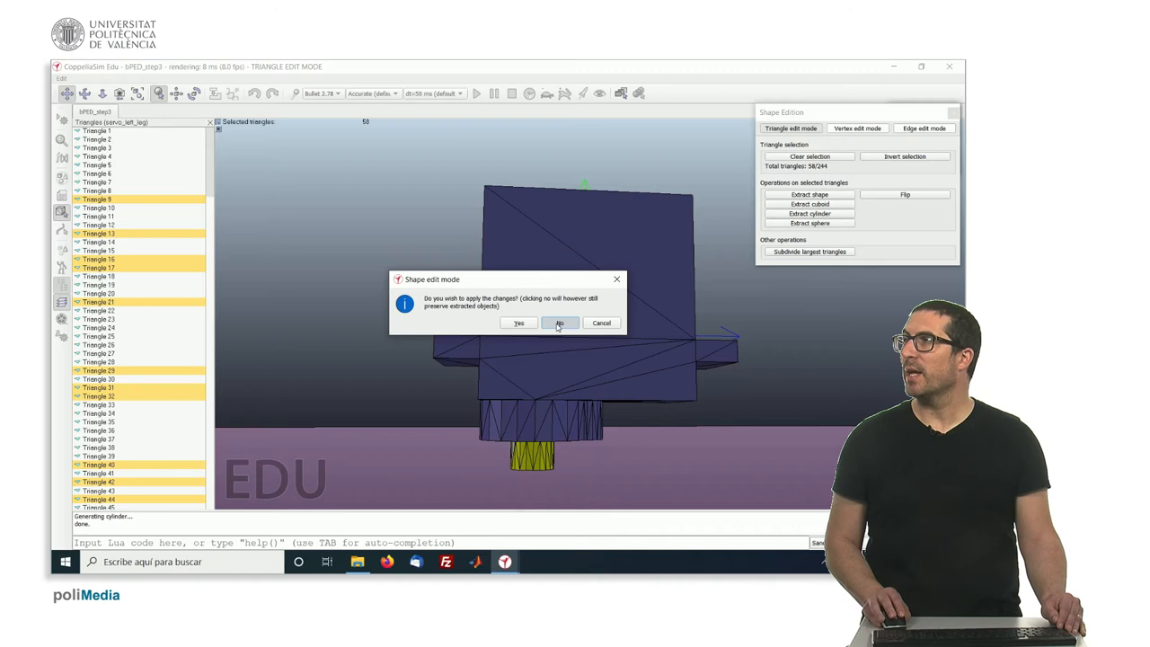
{"action": "left_click", "coordinate": [559, 323]}
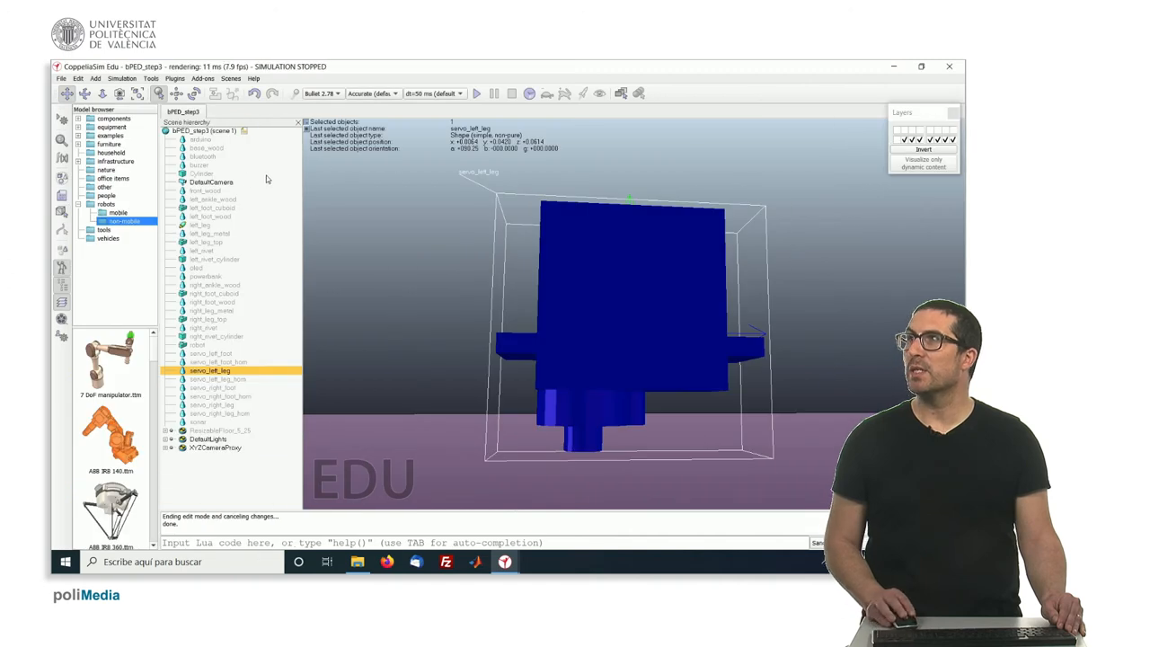
Step: Put the extracted Cylinder on a displayed camera visibility layer
{"action": "left_click", "coordinate": [201, 173]}
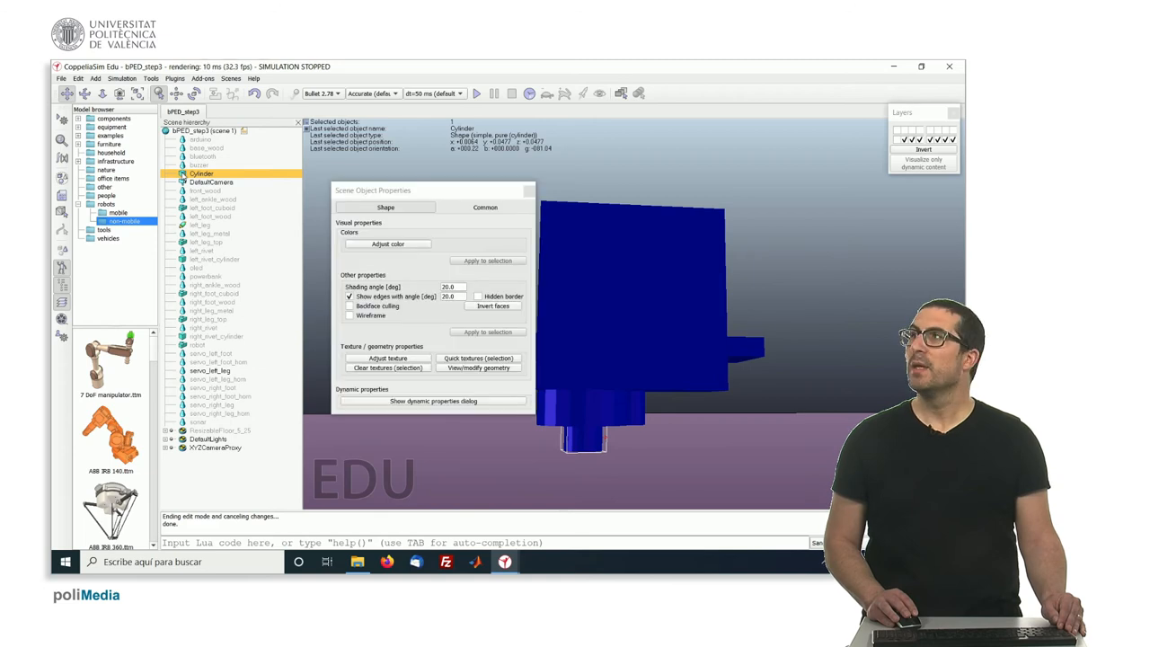
{"action": "left_click", "coordinate": [484, 207]}
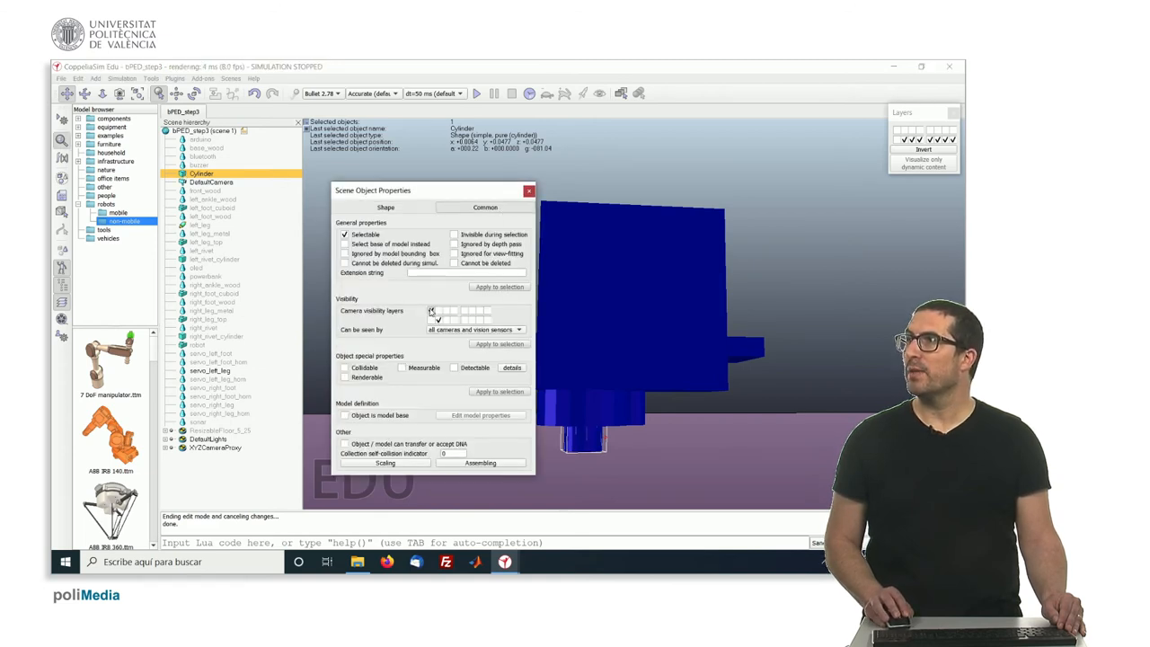
{"action": "left_click", "coordinate": [209, 370]}
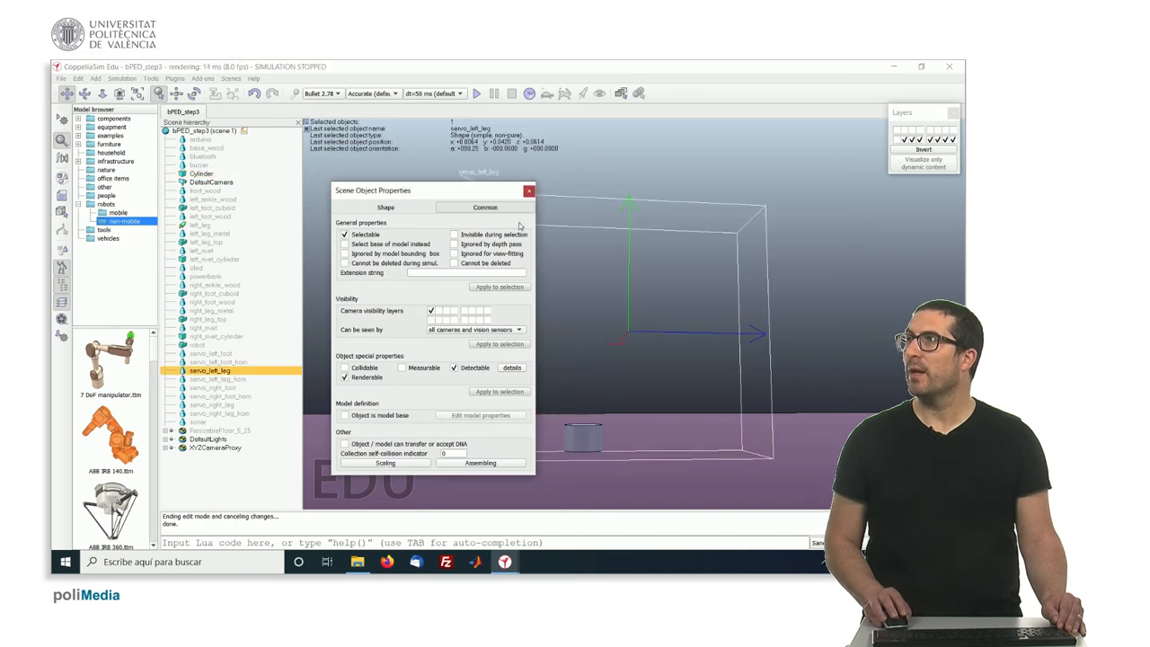
{"action": "left_click", "coordinate": [528, 190]}
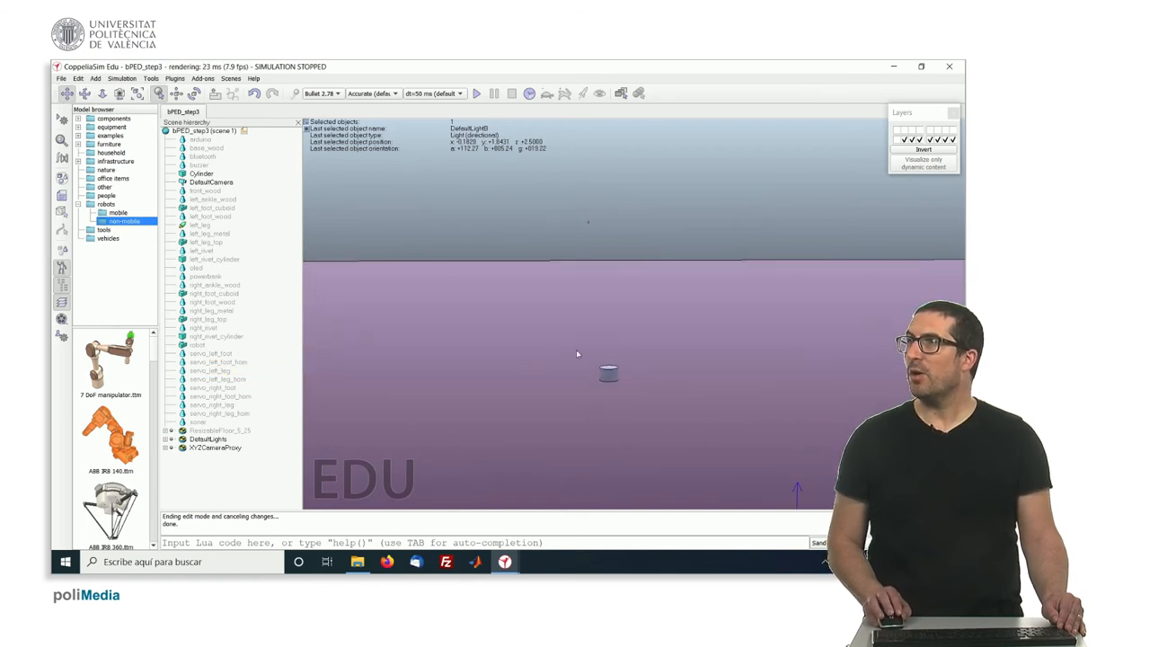
Step: Put the left_leg joint on a displayed camera visibility layer
{"action": "left_click", "coordinate": [199, 224]}
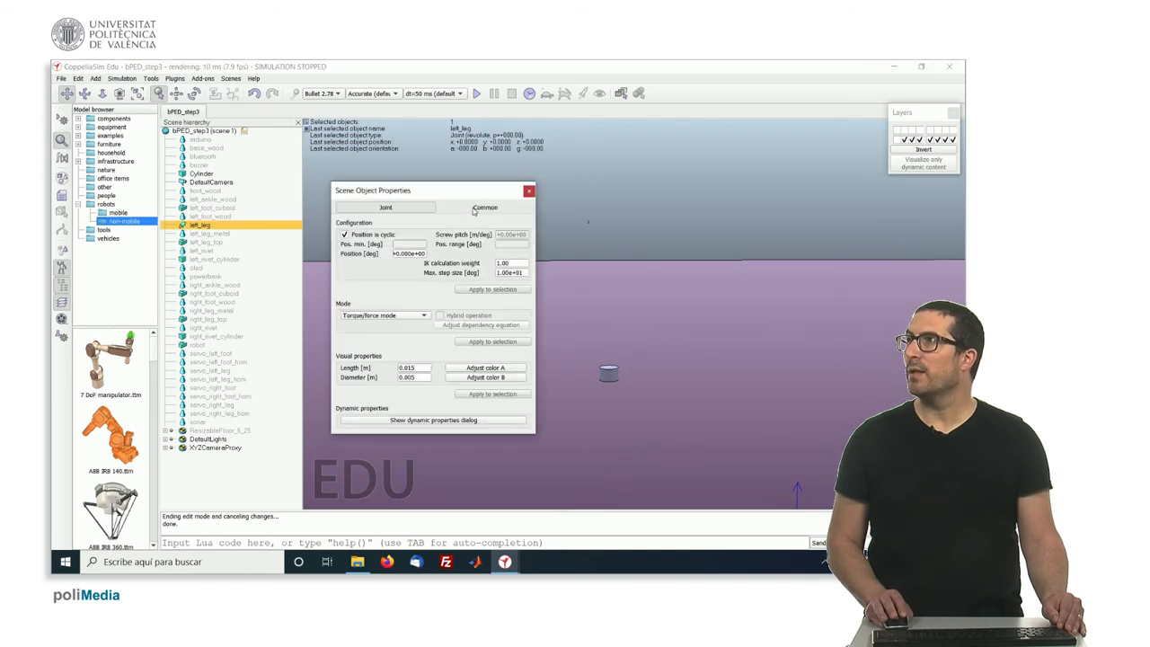
{"action": "left_click", "coordinate": [485, 207]}
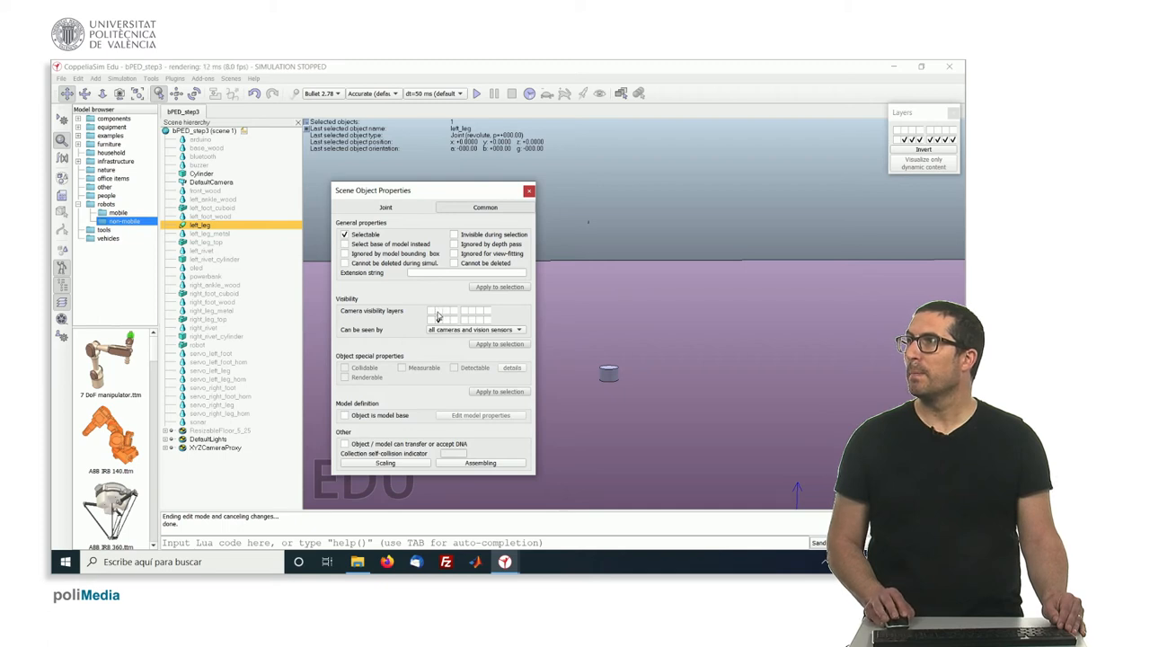
{"action": "left_click", "coordinate": [529, 191]}
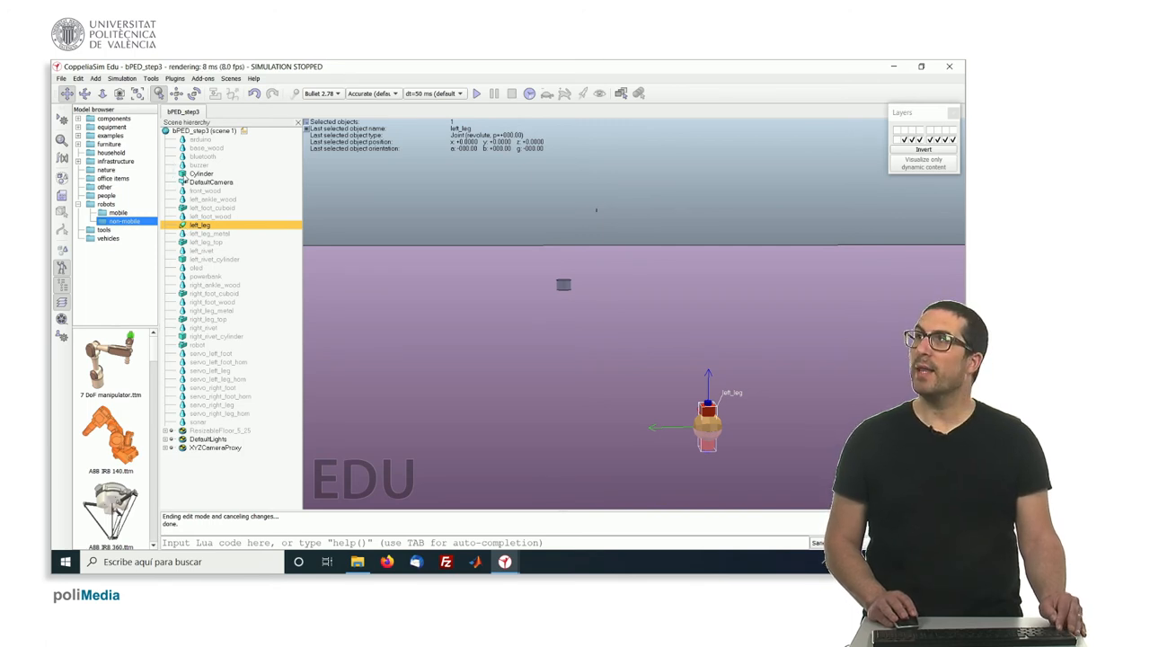
Step: Match left_leg's position to the Cylinder, delete the Cylinder, and show all layers
{"action": "left_click", "coordinate": [201, 172]}
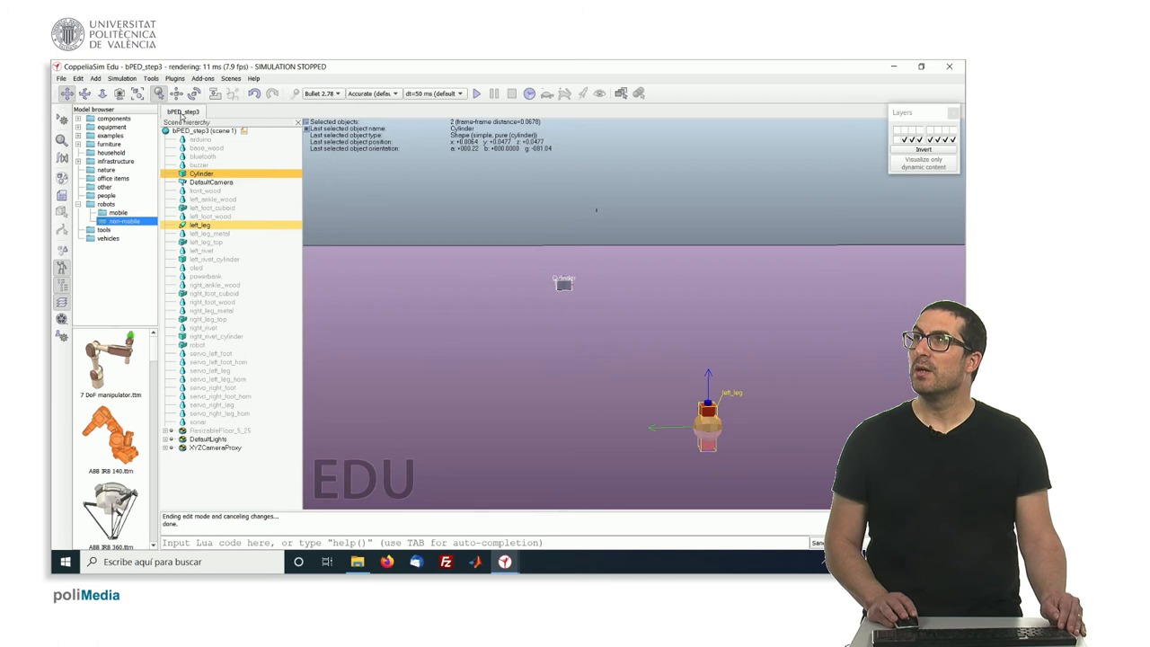
{"action": "left_click", "coordinate": [176, 94]}
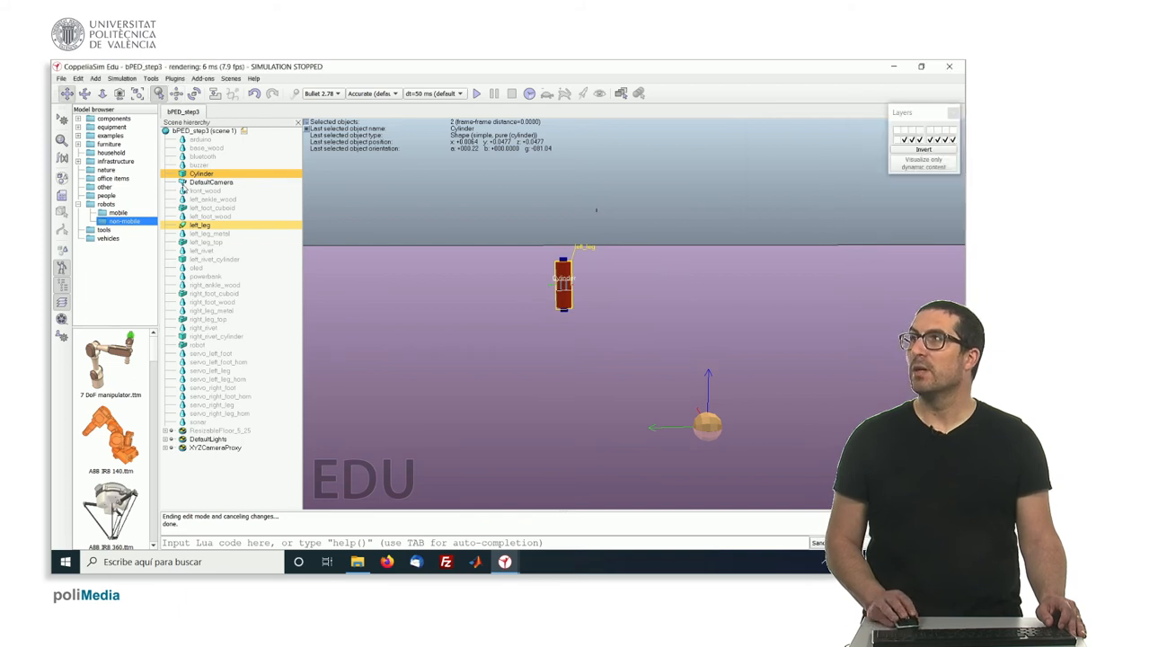
{"action": "left_click", "coordinate": [211, 181]}
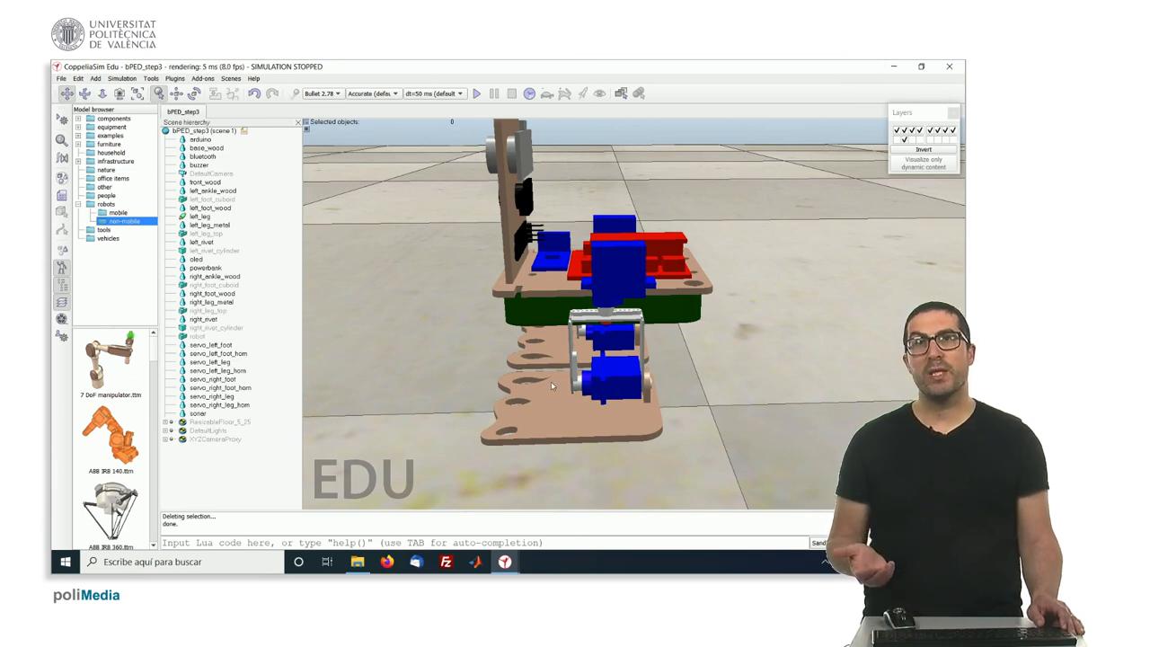
{"action": "left_click_drag", "start_coordinate": [553, 386], "coordinate": [629, 407]}
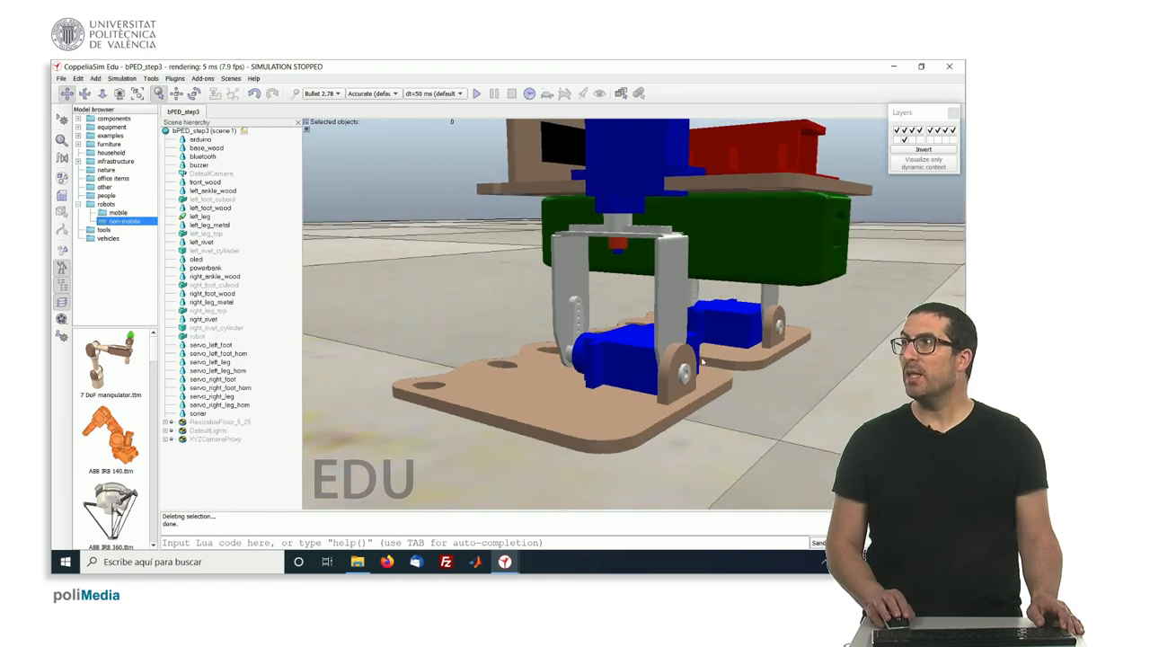
{"action": "mouse_move", "coordinate": [509, 321]}
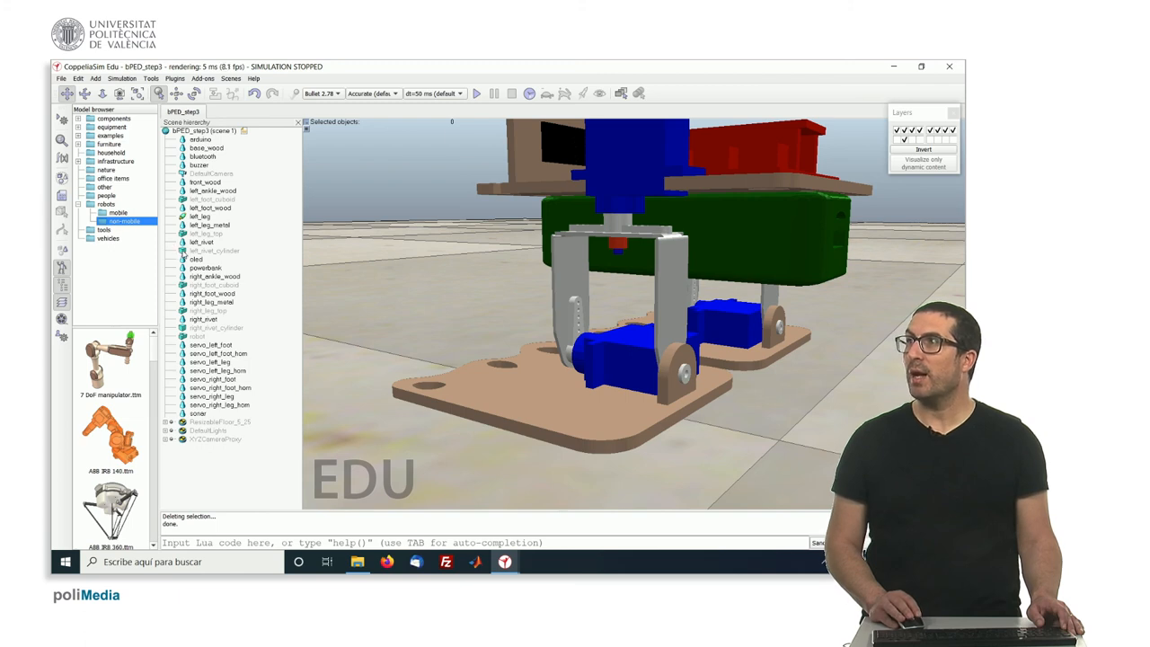
{"action": "left_click", "coordinate": [214, 250]}
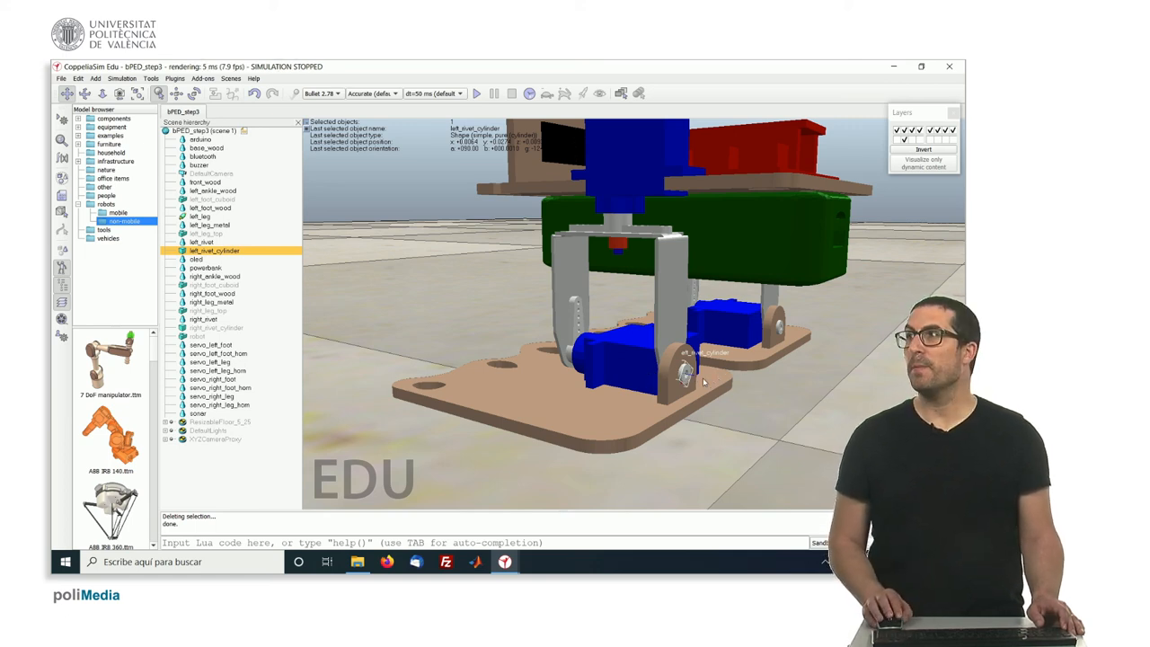
Step: Recheck left_leg's dynamic settings, confirming its motor is enabled
{"action": "left_click", "coordinate": [201, 216]}
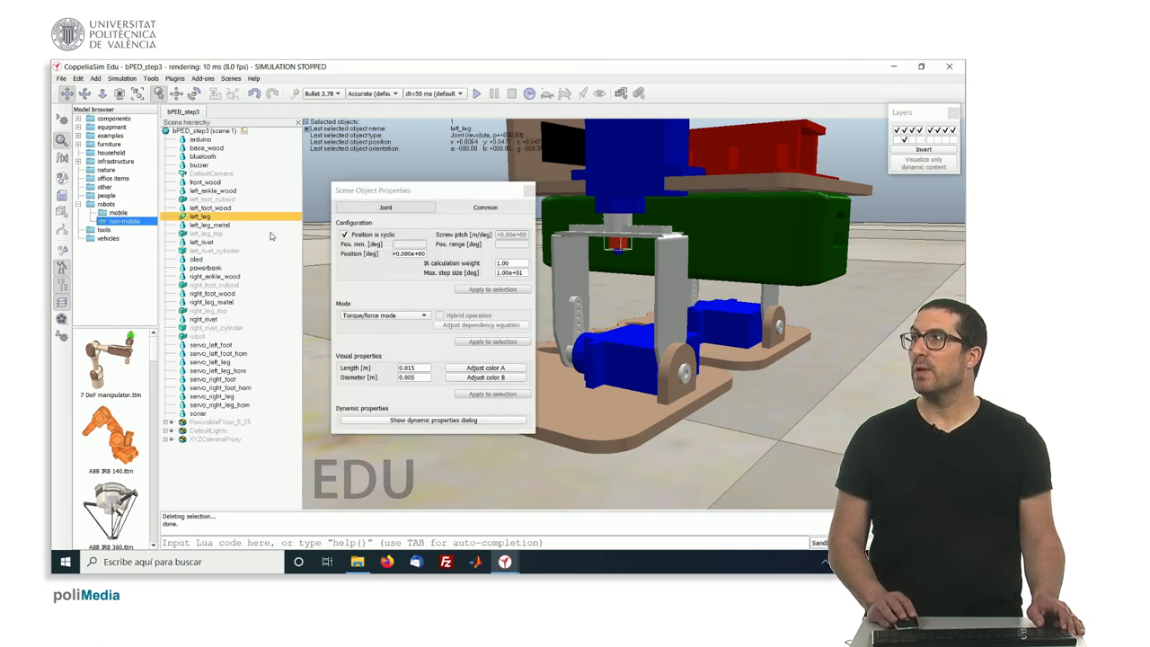
{"action": "left_click", "coordinate": [433, 420]}
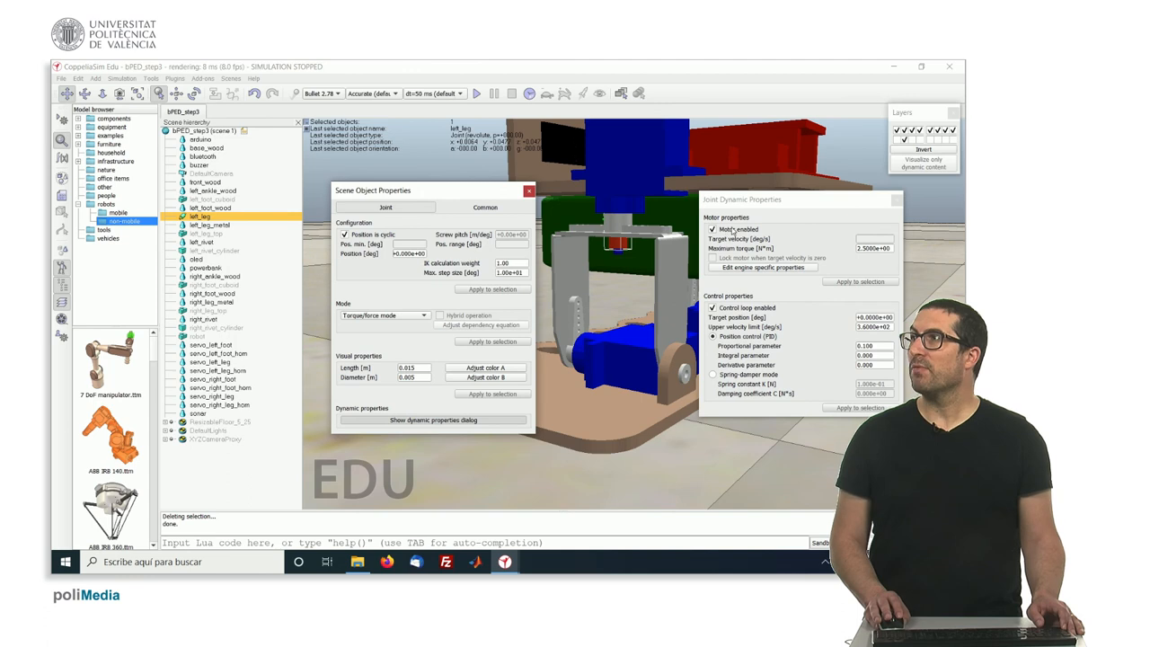
{"action": "mouse_move", "coordinate": [734, 312]}
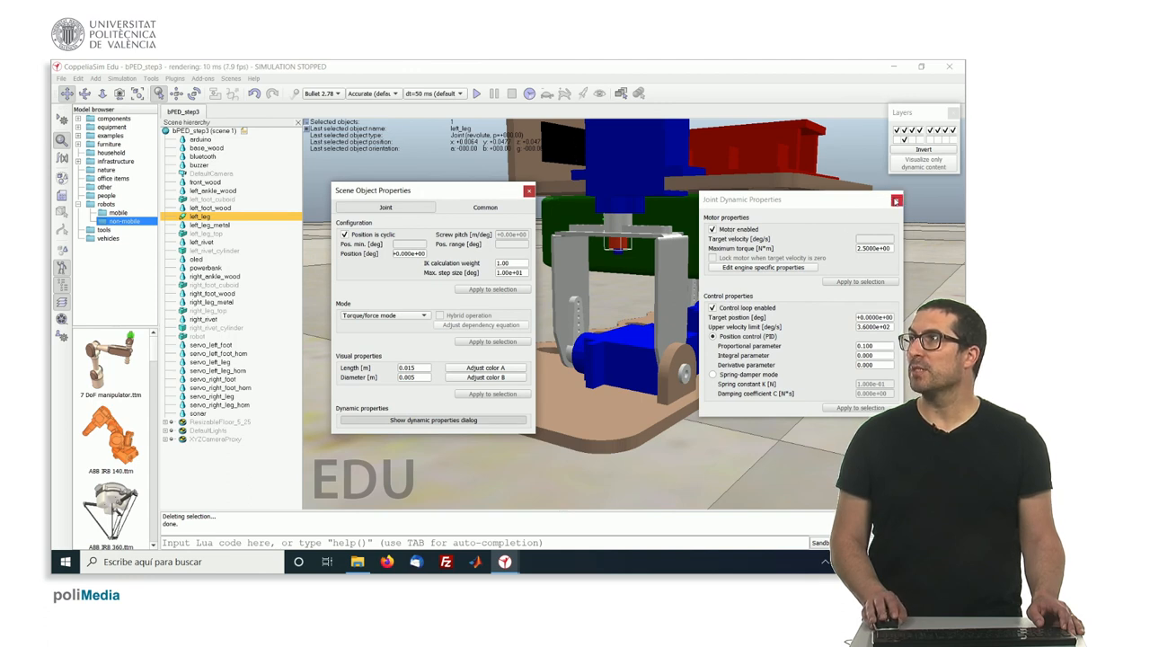
{"action": "left_click", "coordinate": [896, 200]}
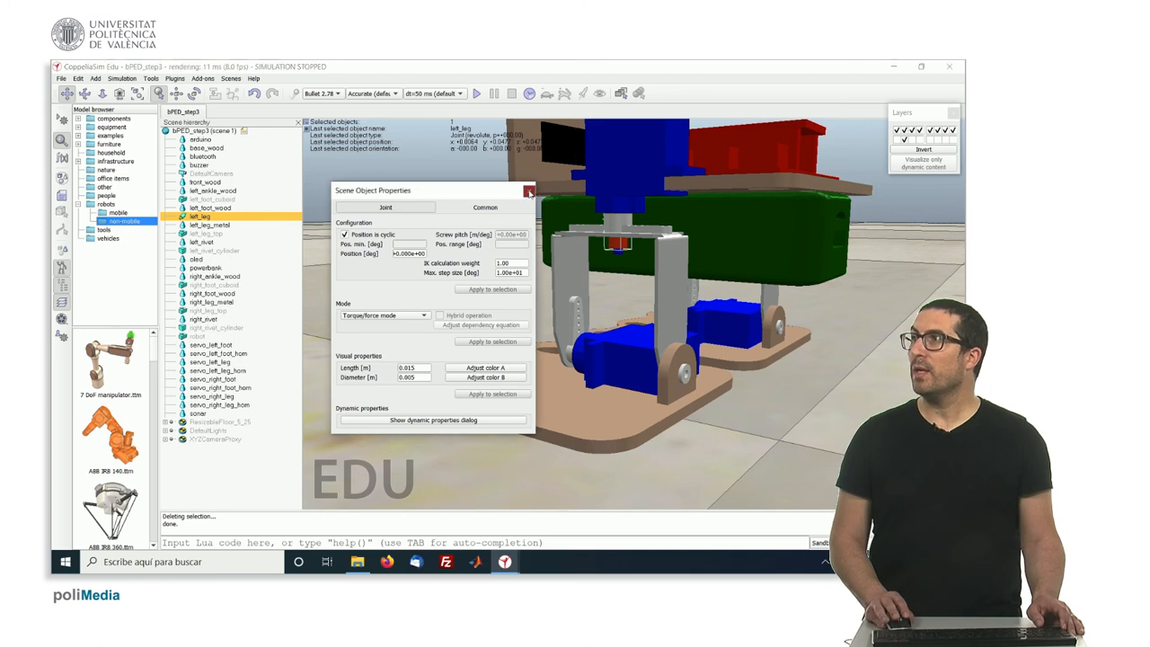
{"action": "left_click", "coordinate": [529, 192]}
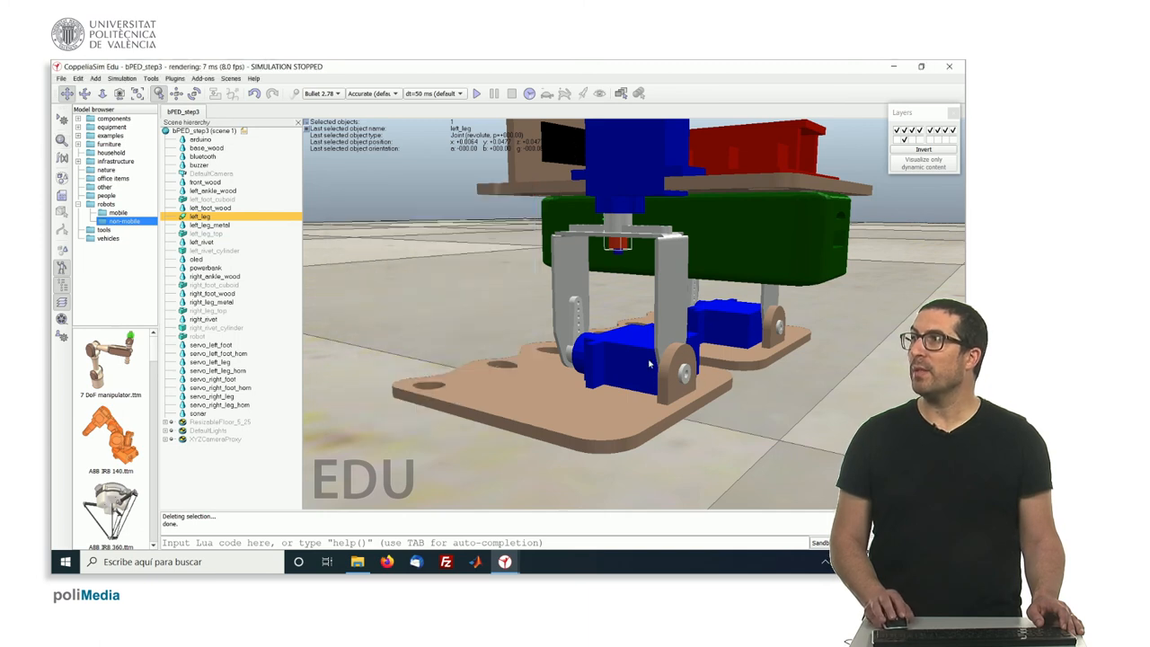